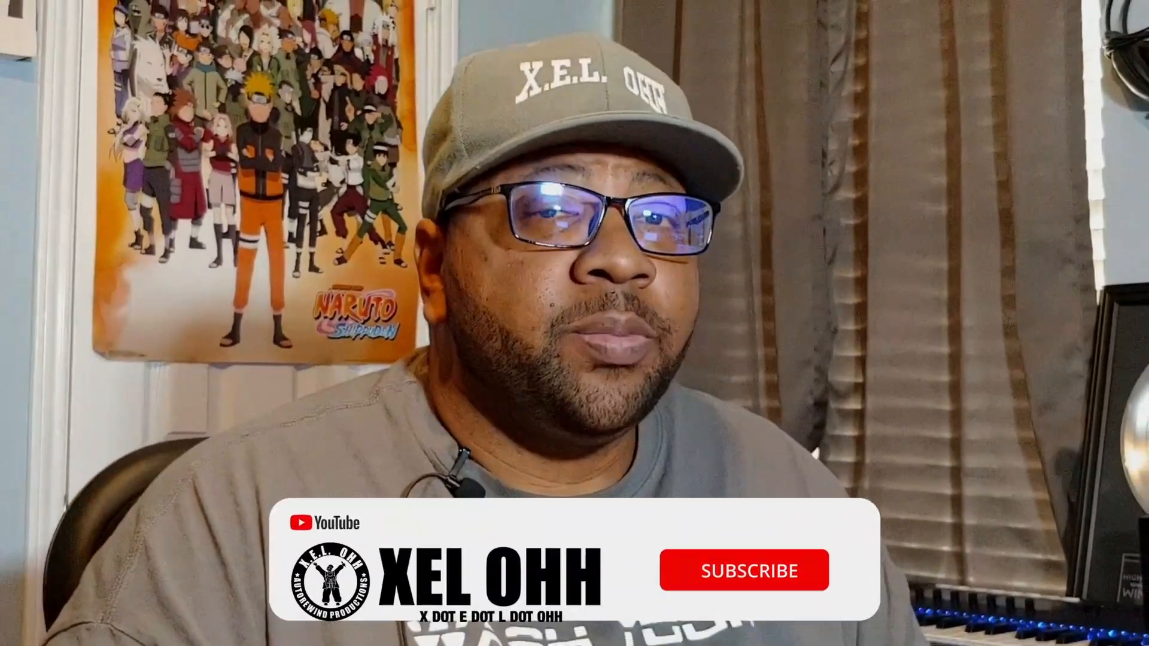
click(742, 570)
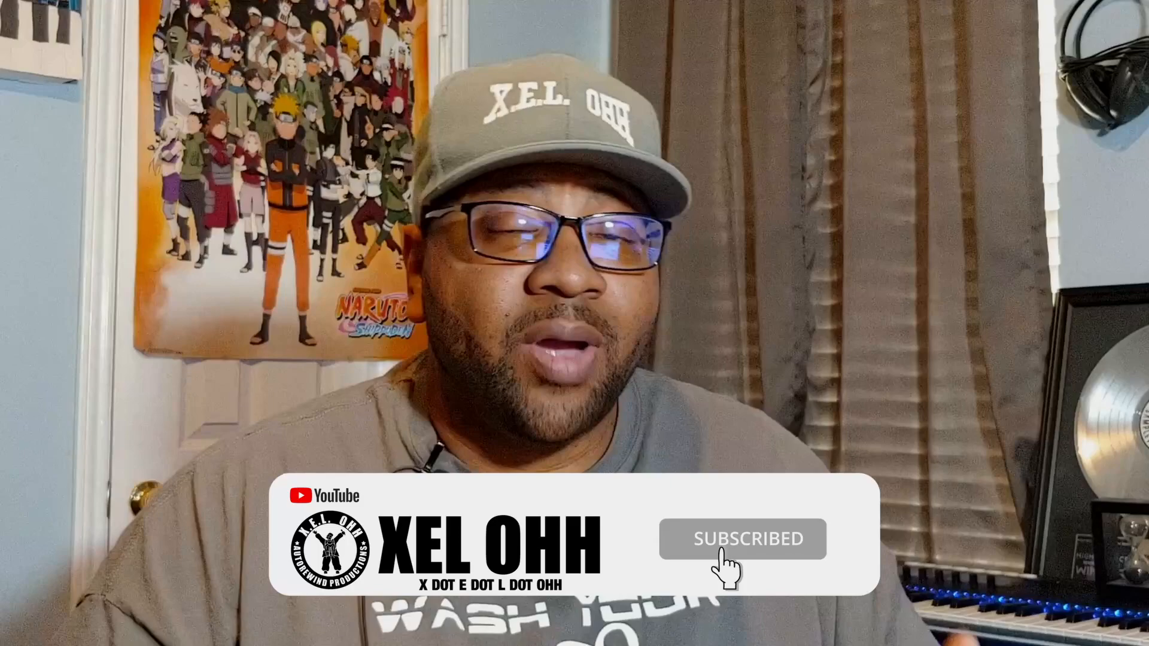